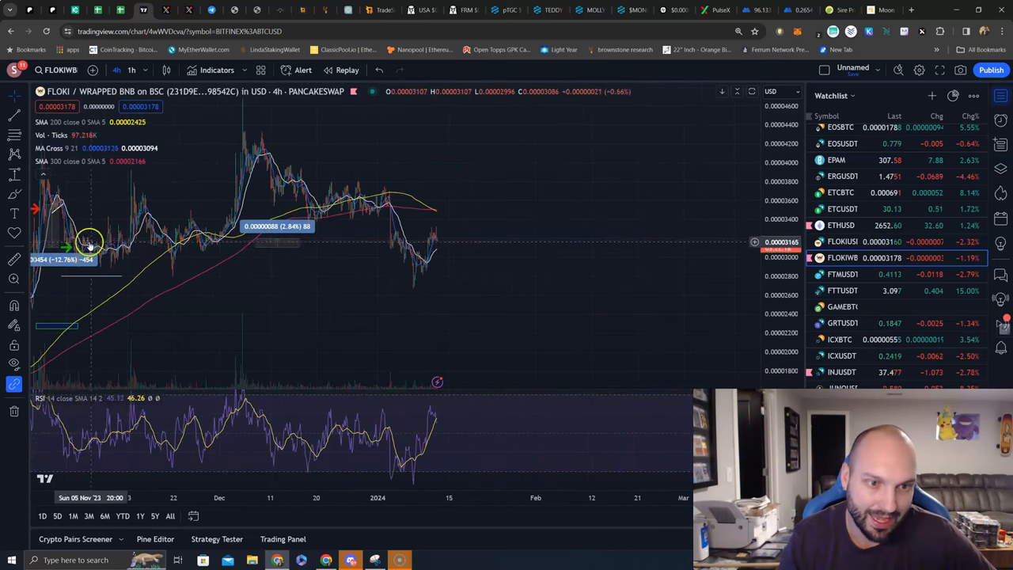
pyautogui.moveTo(264, 259)
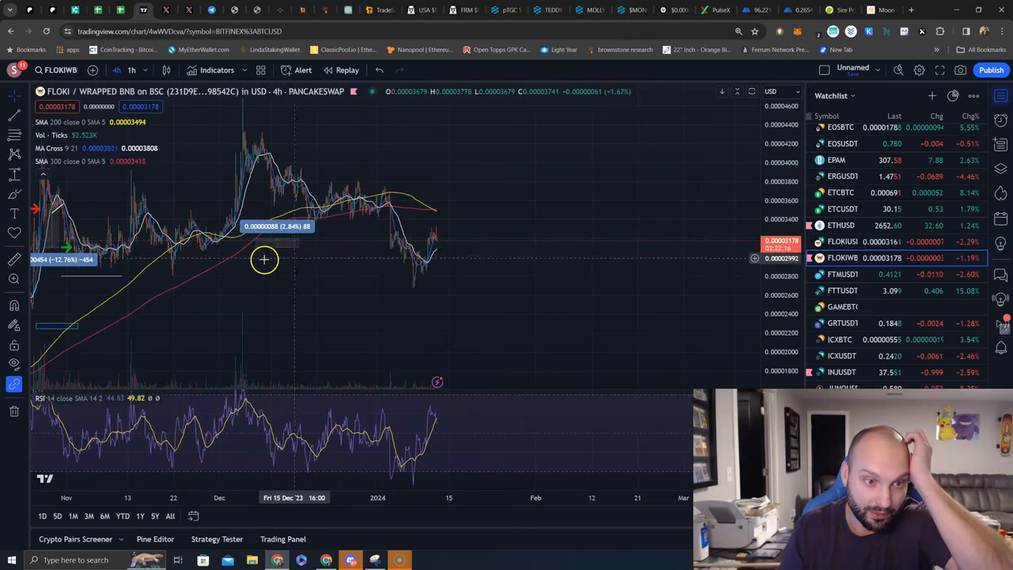
pyautogui.moveTo(299, 240)
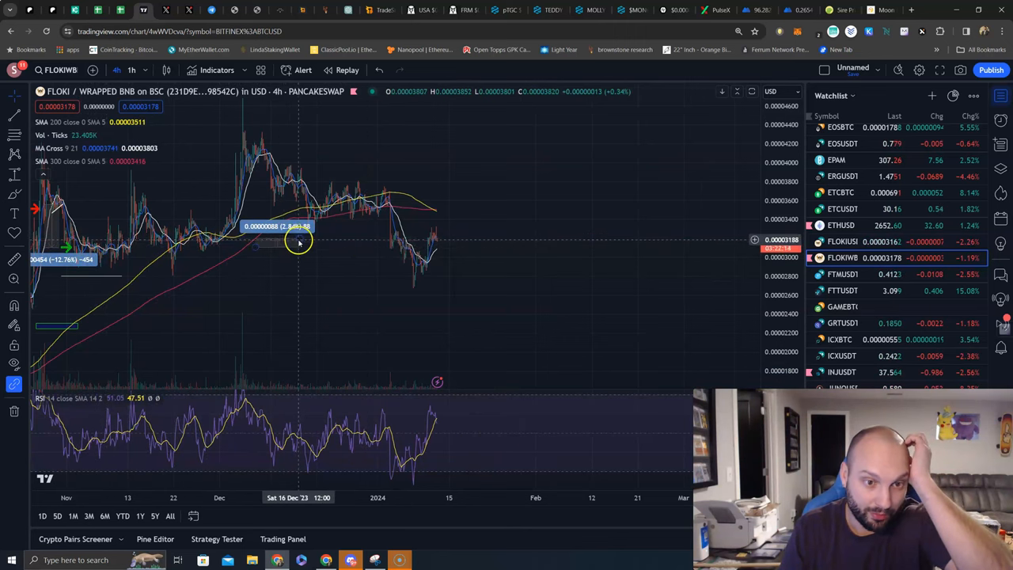
pyautogui.moveTo(469, 274)
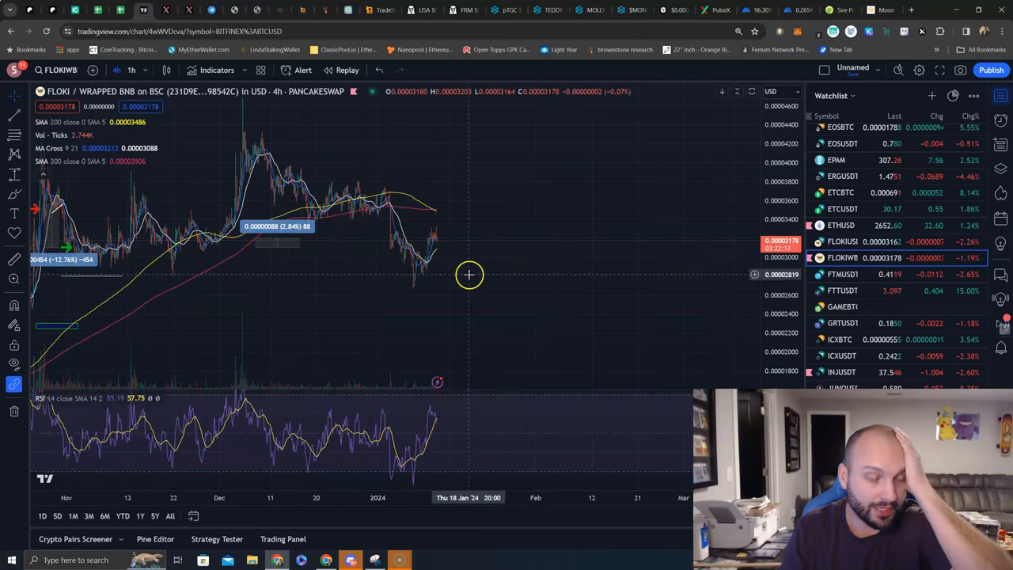
pyautogui.moveTo(458, 273)
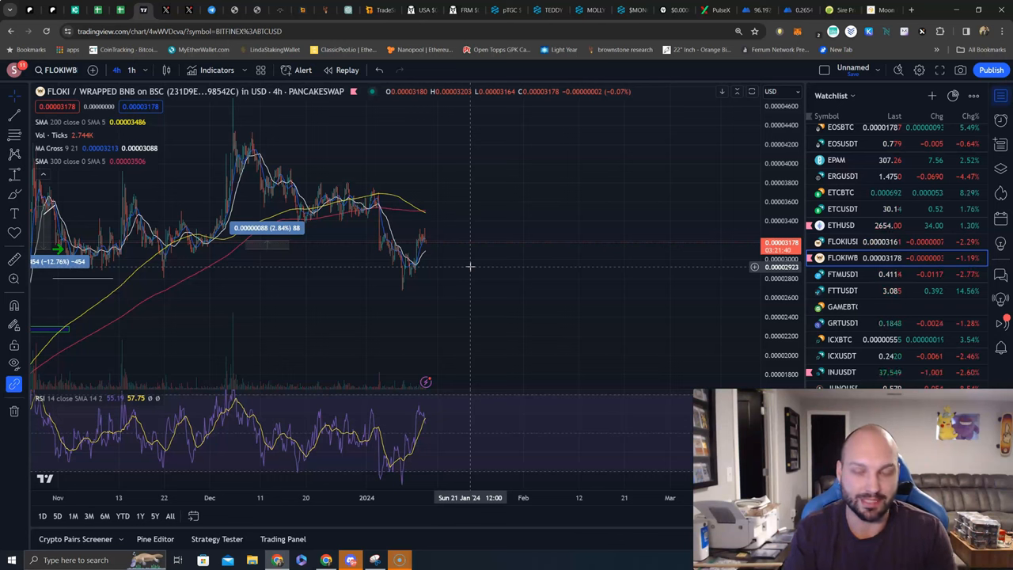
pyautogui.moveTo(236, 260)
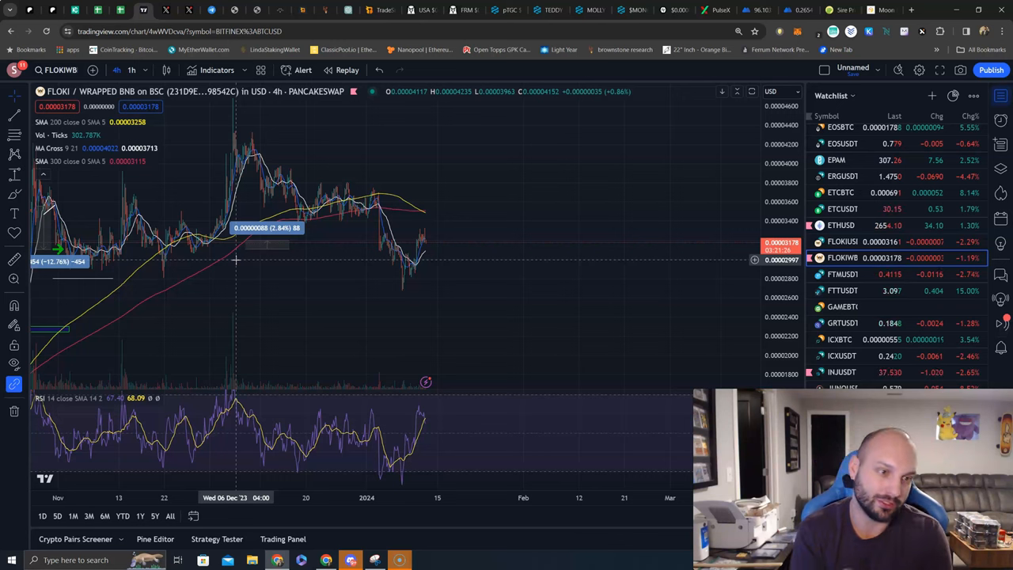
pyautogui.moveTo(224, 244)
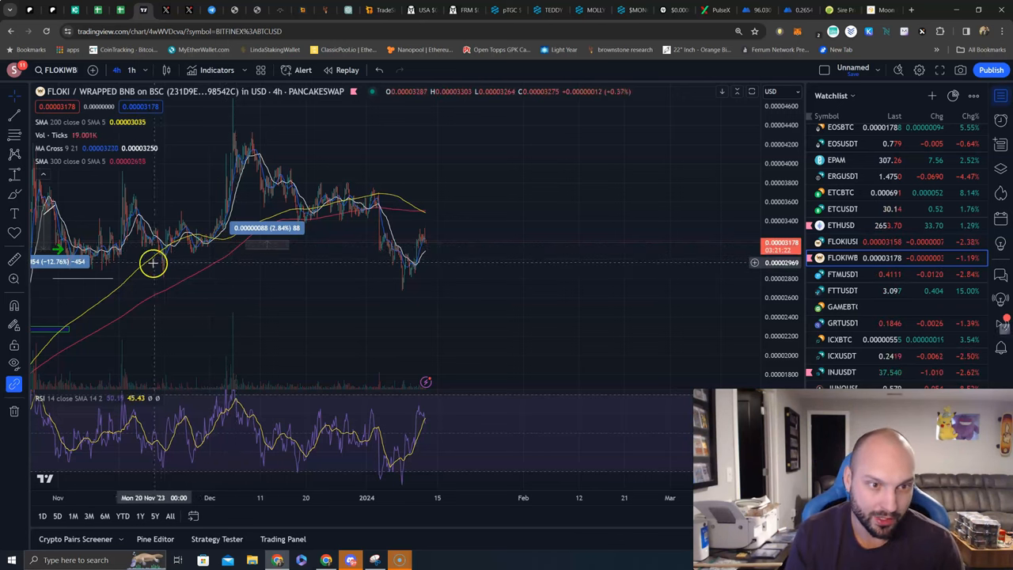
pyautogui.moveTo(90, 260)
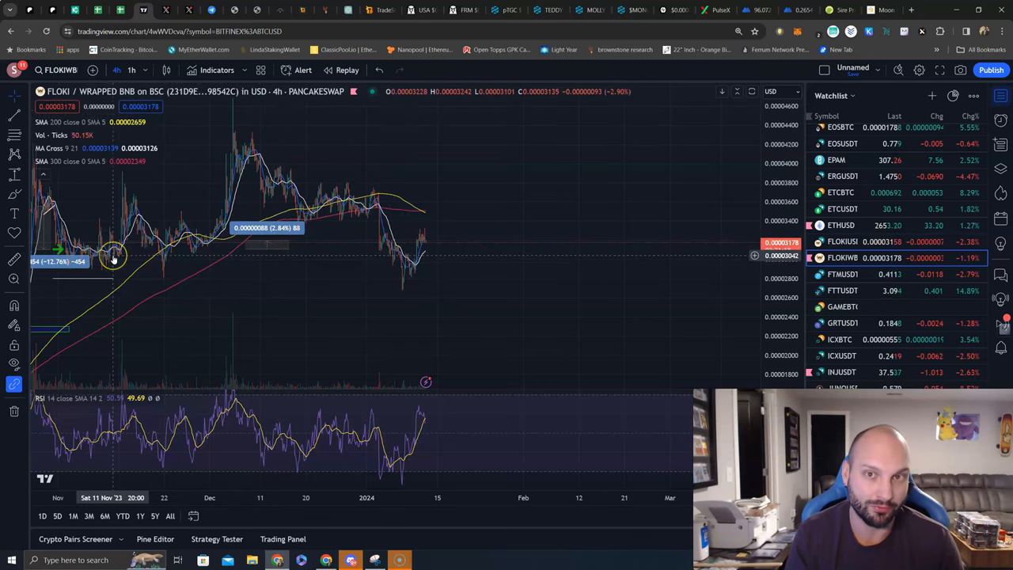
pyautogui.moveTo(422, 259)
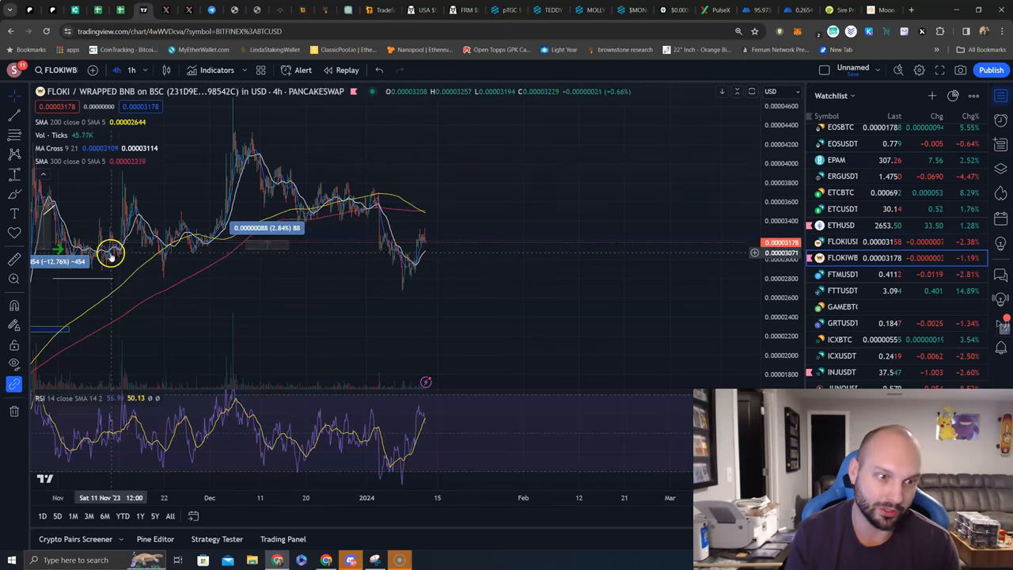
pyautogui.moveTo(435, 255)
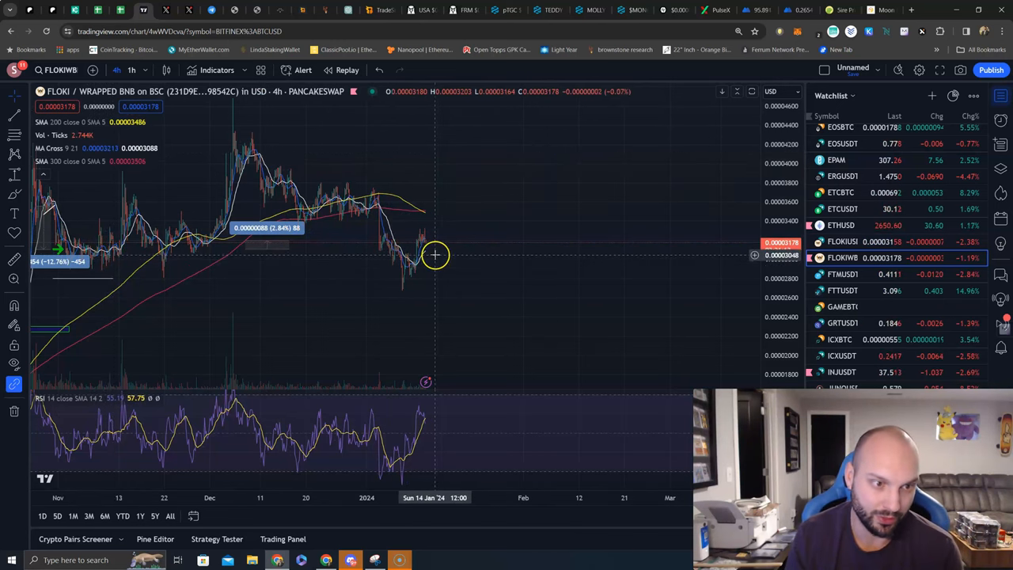
pyautogui.moveTo(434, 257)
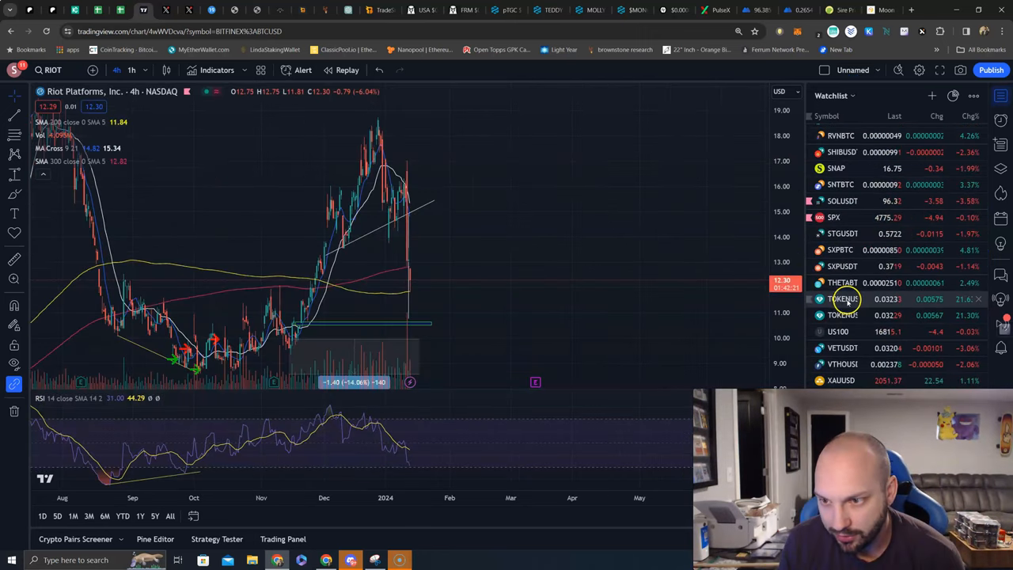
# - Load the TOKENUSDT Bybit spot 4h chart from the watchlist
pyautogui.click(843, 298)
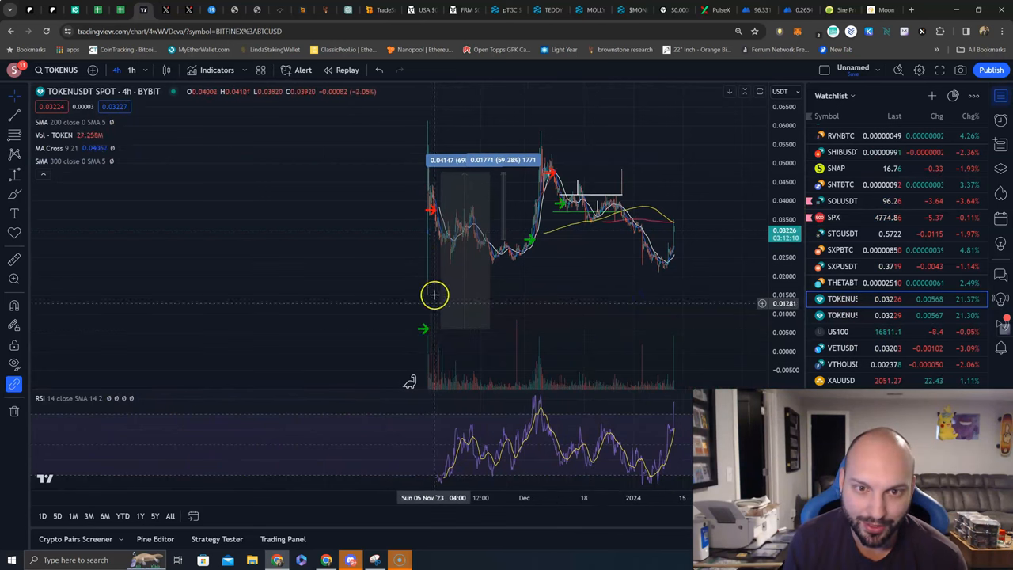
pyautogui.moveTo(528, 239)
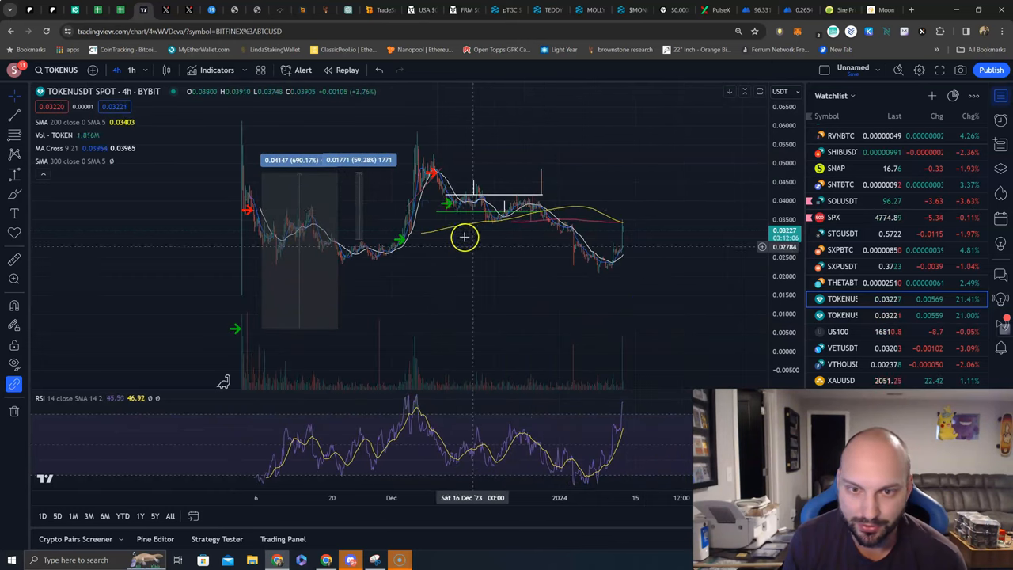
pyautogui.moveTo(524, 203)
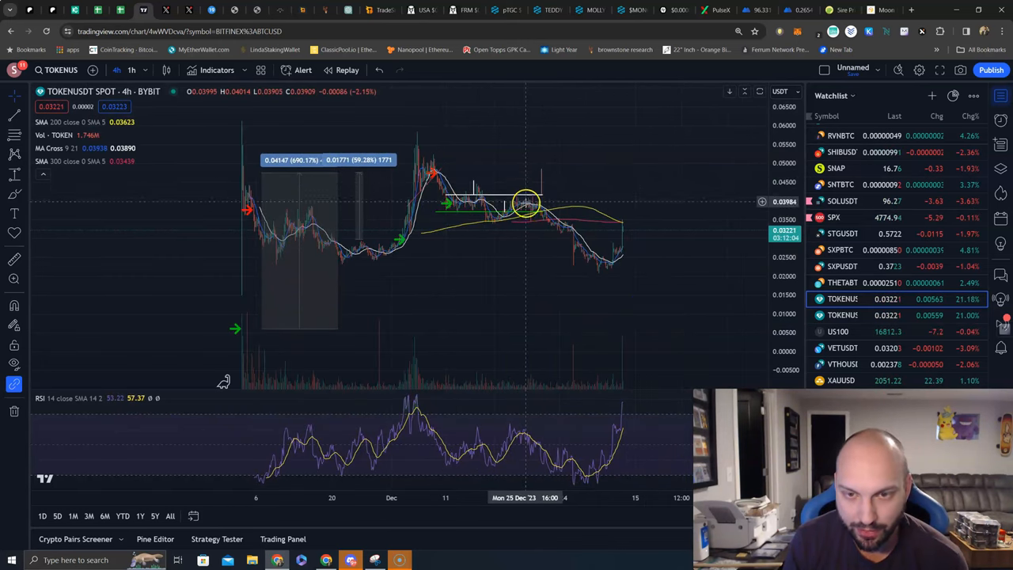
pyautogui.moveTo(479, 184)
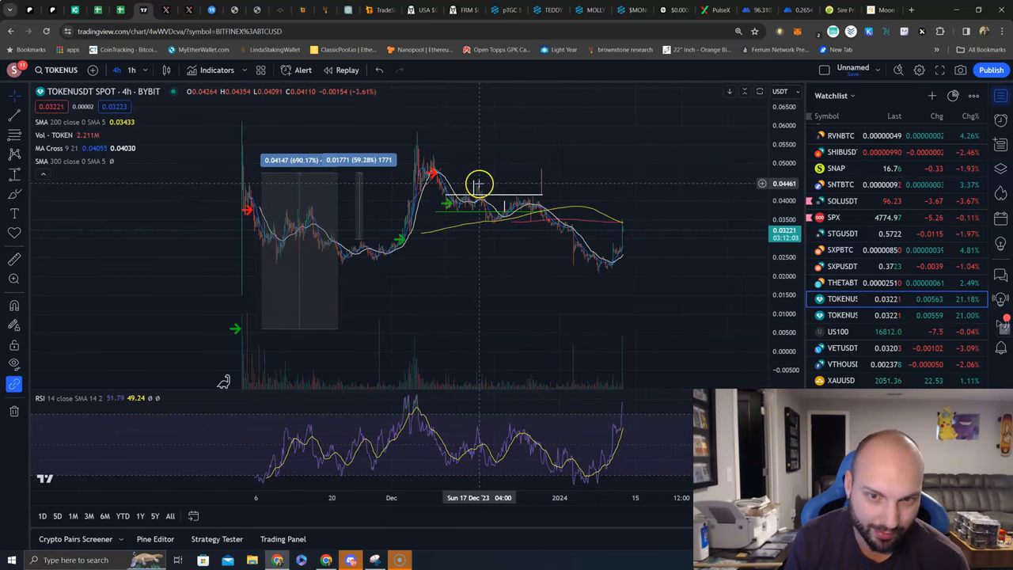
pyautogui.moveTo(485, 184)
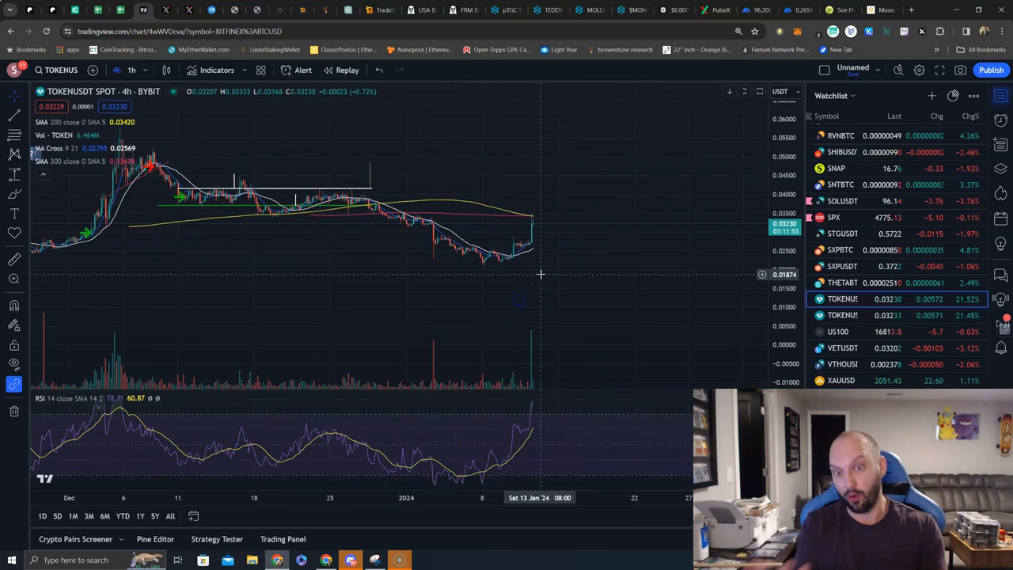
pyautogui.moveTo(539, 201)
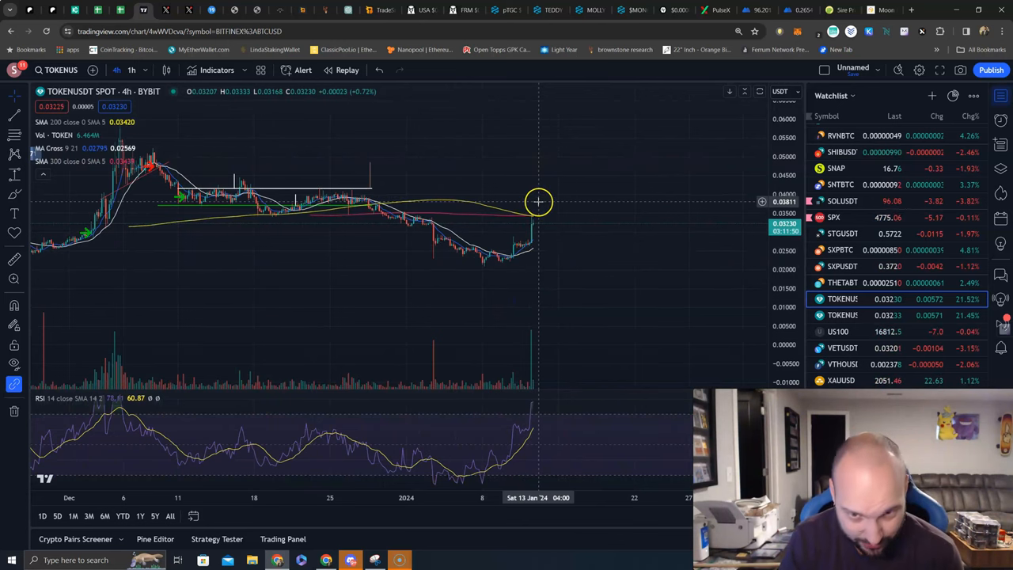
pyautogui.moveTo(523, 217)
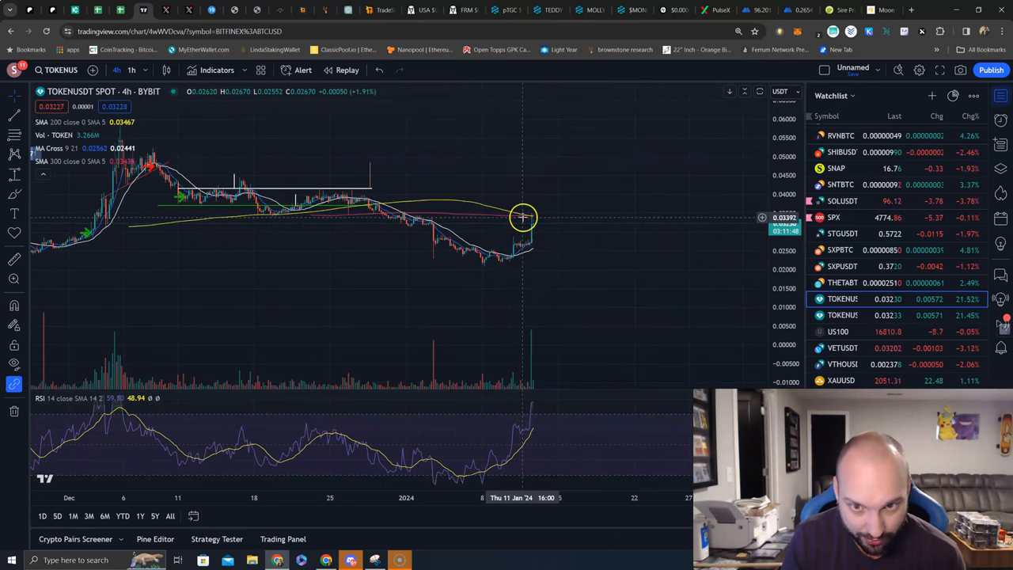
pyautogui.moveTo(536, 221)
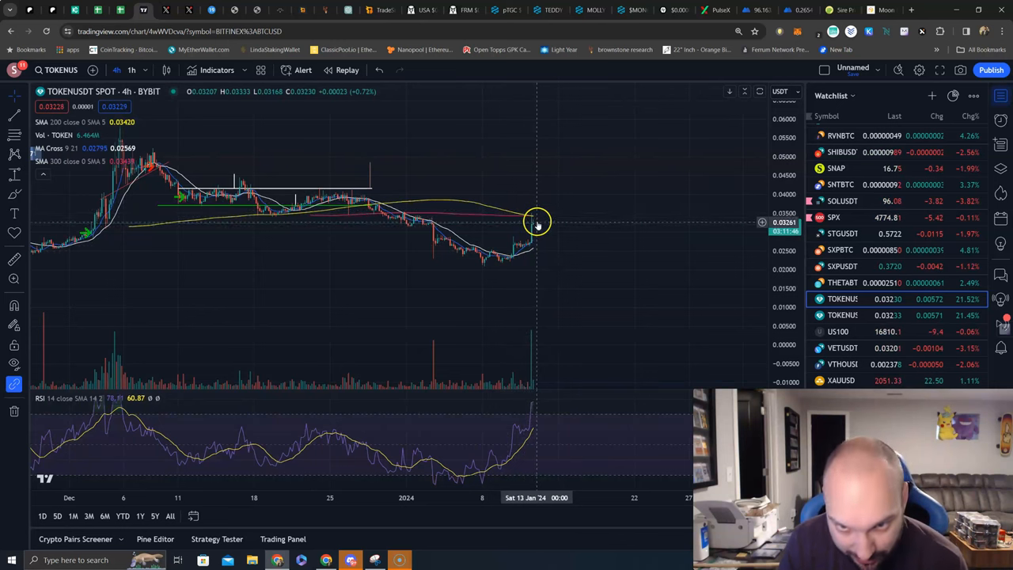
pyautogui.moveTo(564, 215)
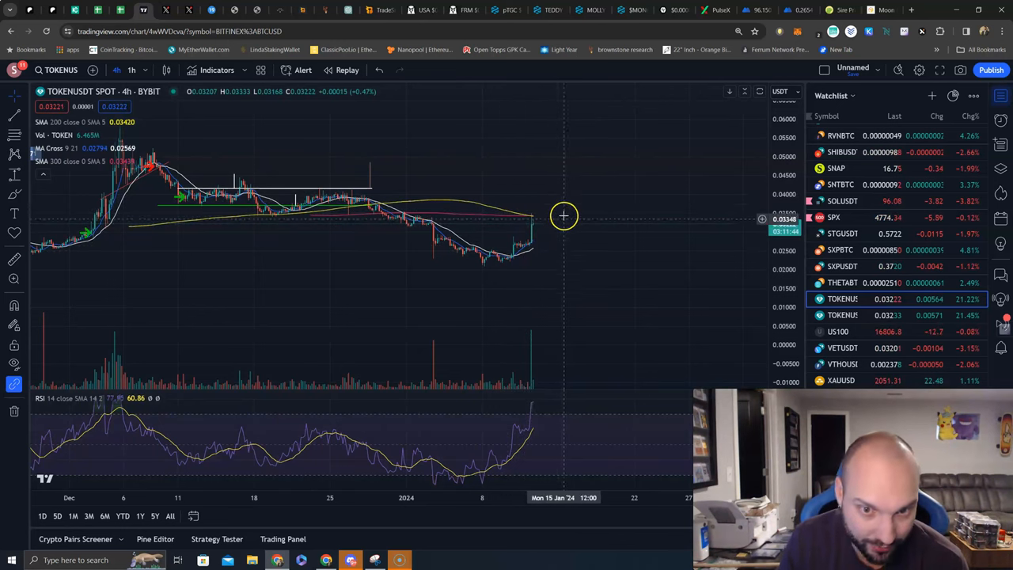
pyautogui.moveTo(544, 228)
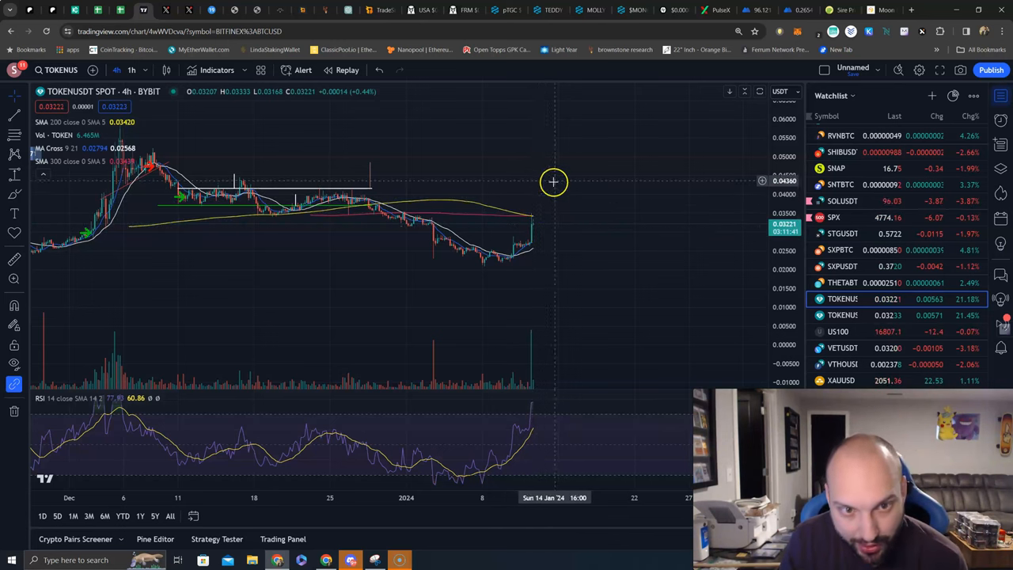
pyautogui.moveTo(459, 194)
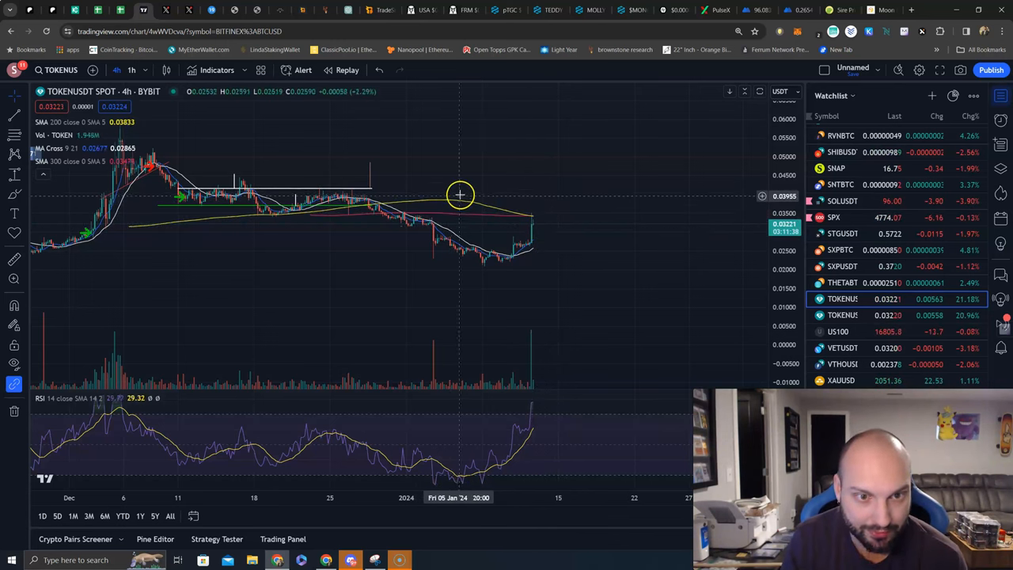
pyautogui.moveTo(662, 166)
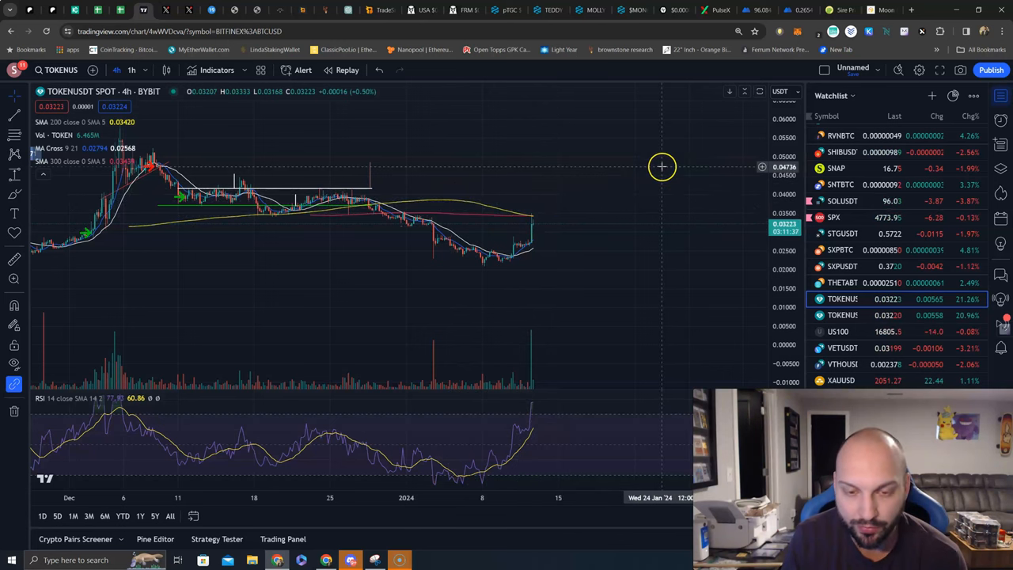
pyautogui.moveTo(542, 302)
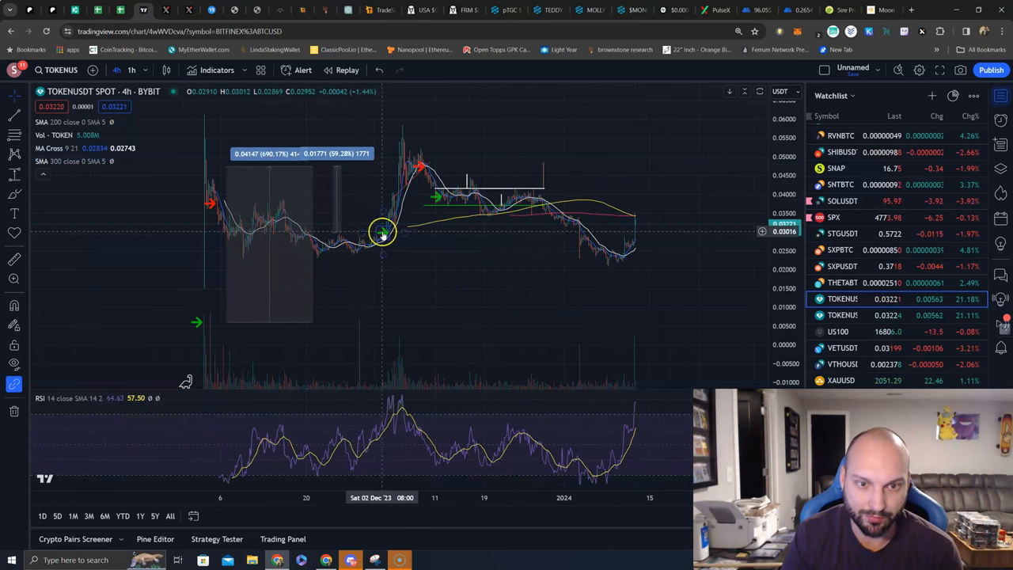
pyautogui.moveTo(213, 195)
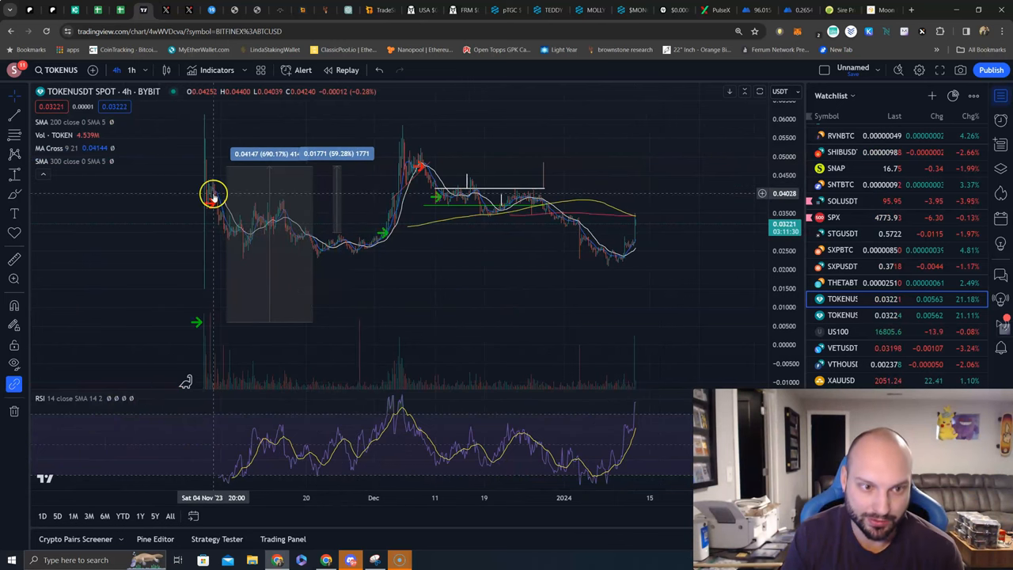
pyautogui.moveTo(387, 223)
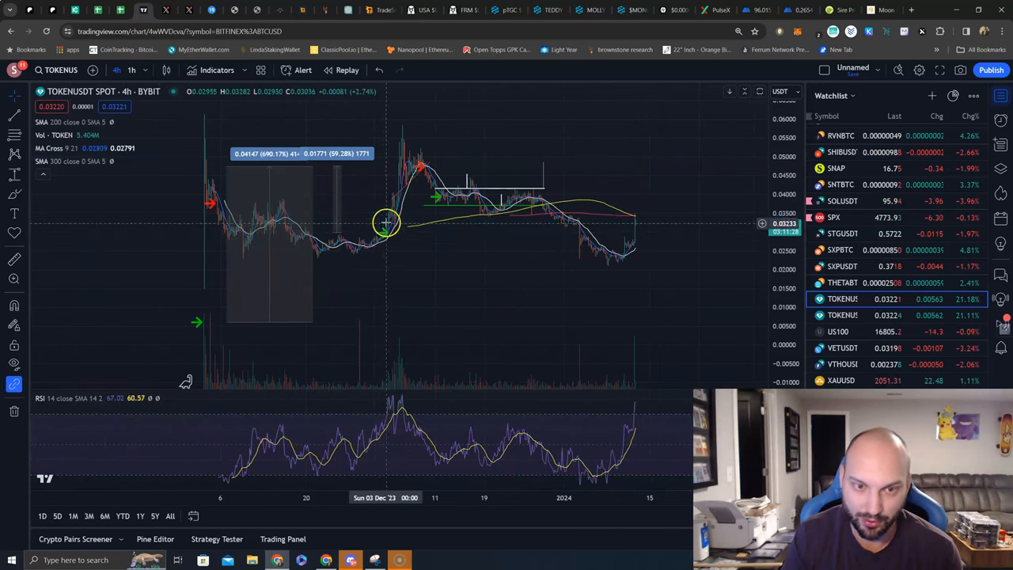
pyautogui.moveTo(441, 198)
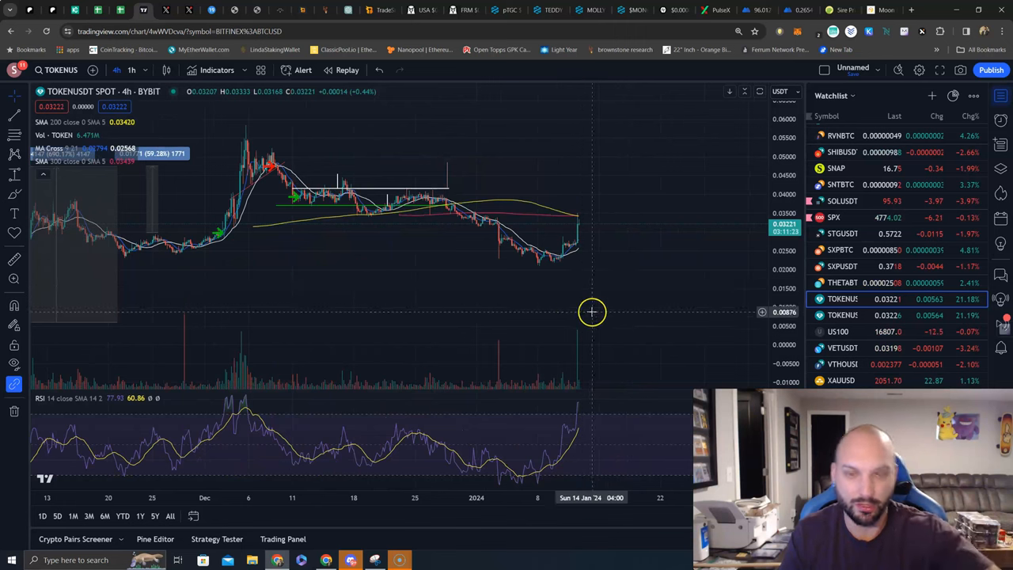
pyautogui.moveTo(617, 296)
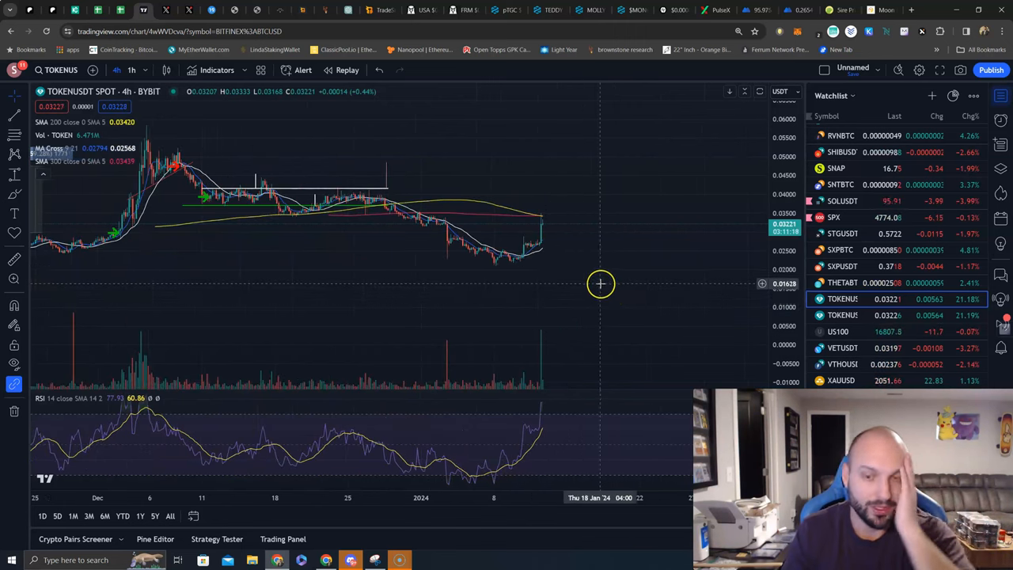
pyautogui.moveTo(537, 212)
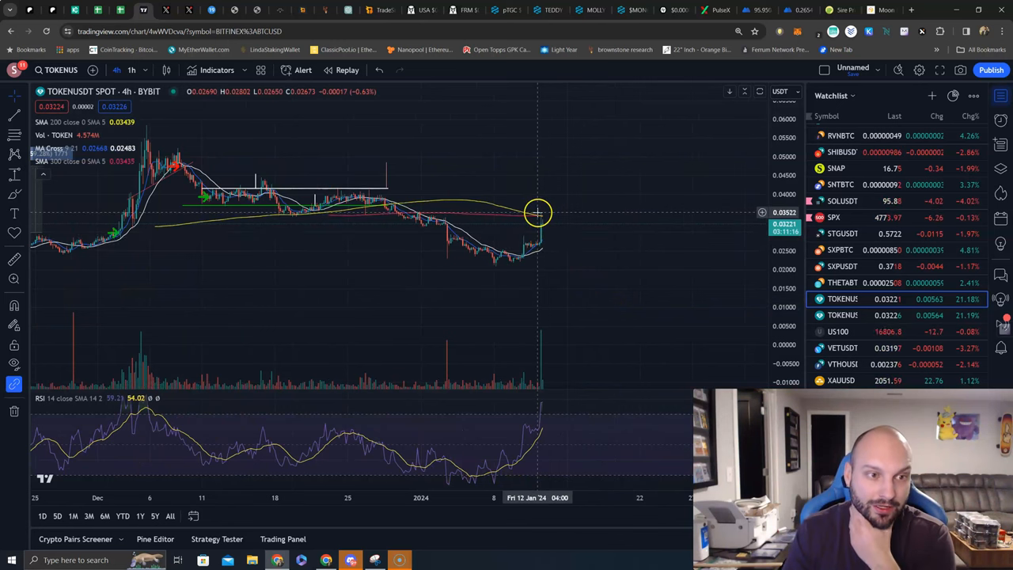
pyautogui.moveTo(523, 262)
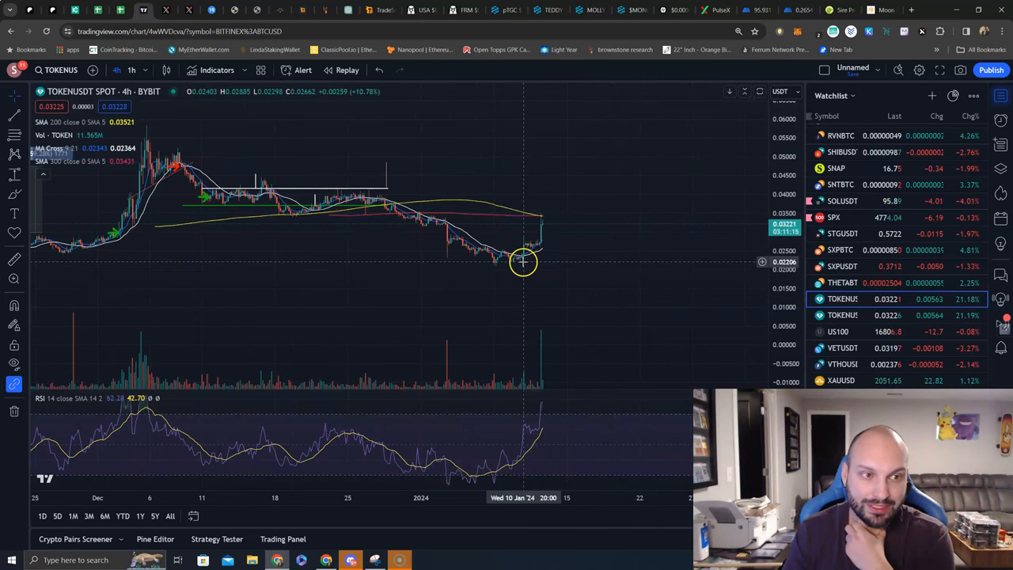
pyautogui.moveTo(523, 259)
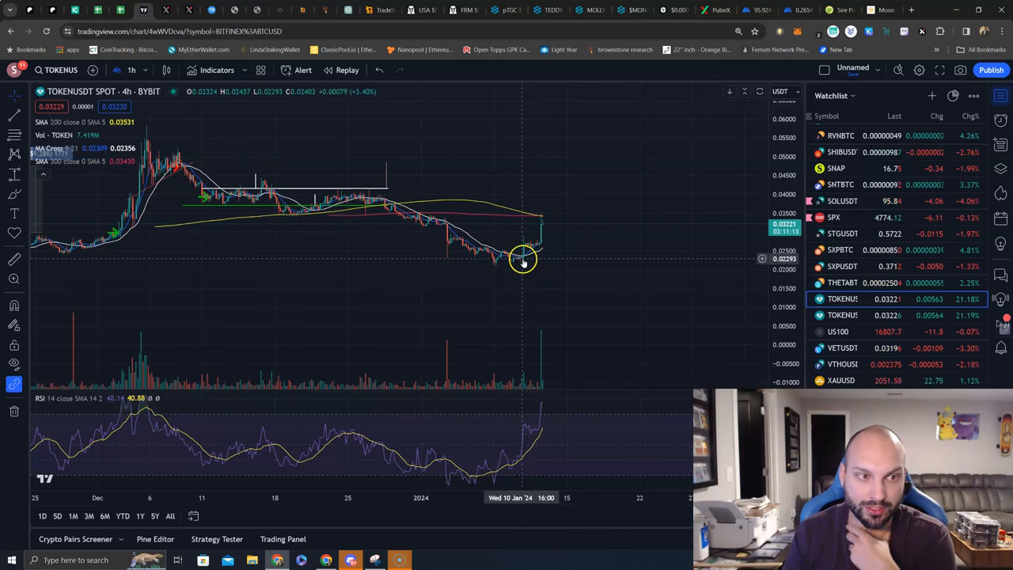
pyautogui.moveTo(544, 215)
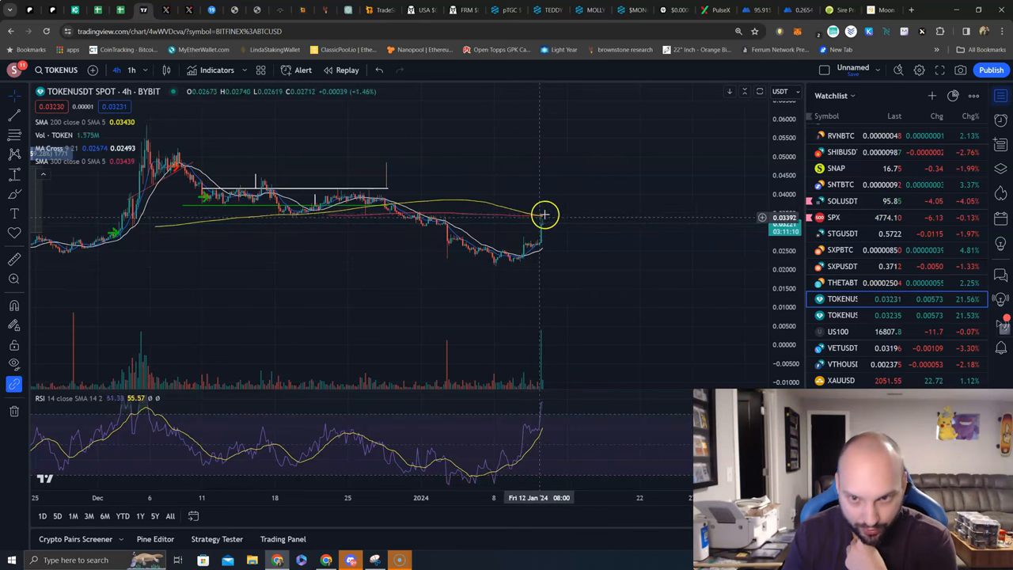
pyautogui.moveTo(650, 195)
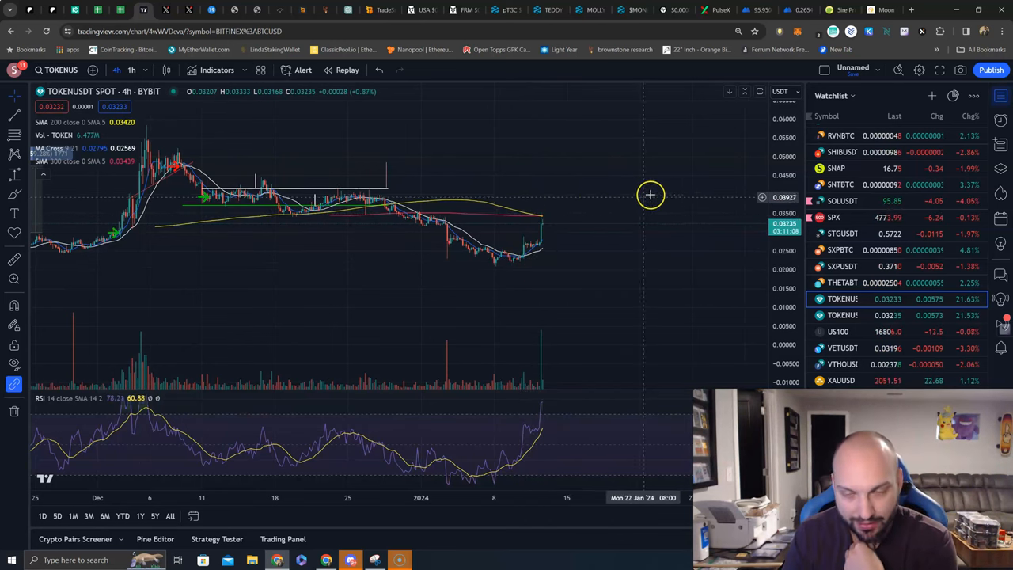
pyautogui.moveTo(693, 129)
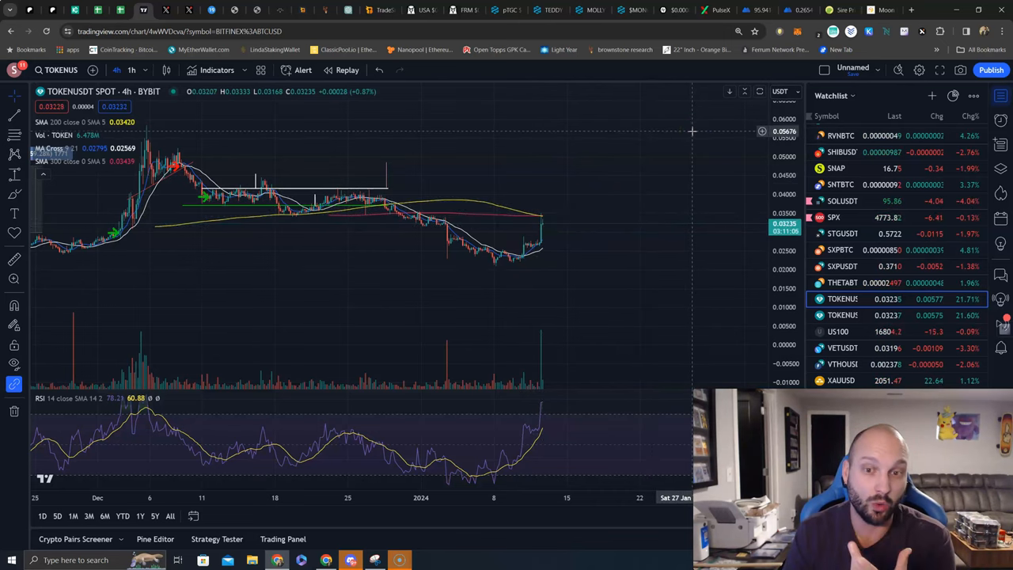
pyautogui.moveTo(665, 143)
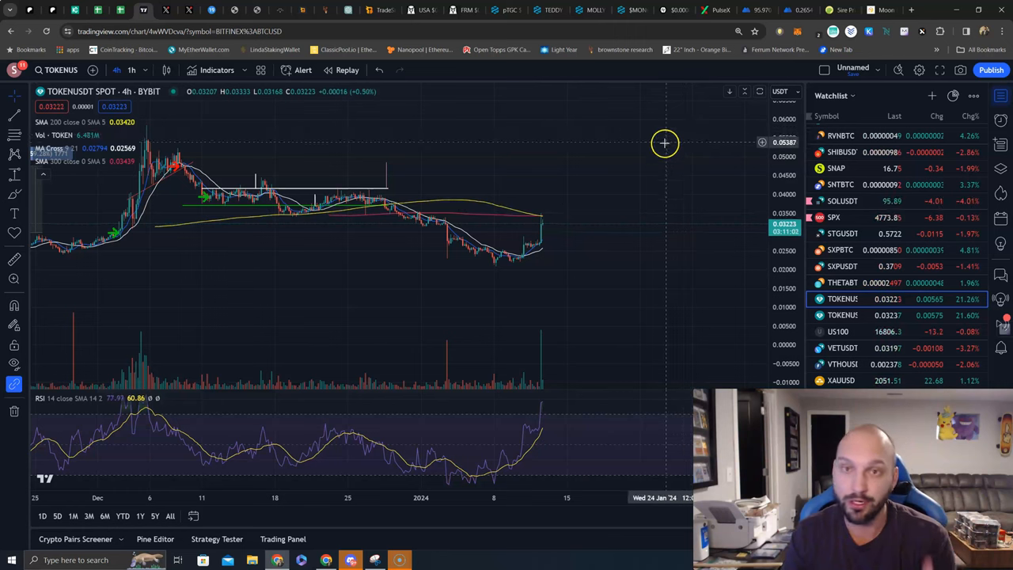
pyautogui.moveTo(551, 228)
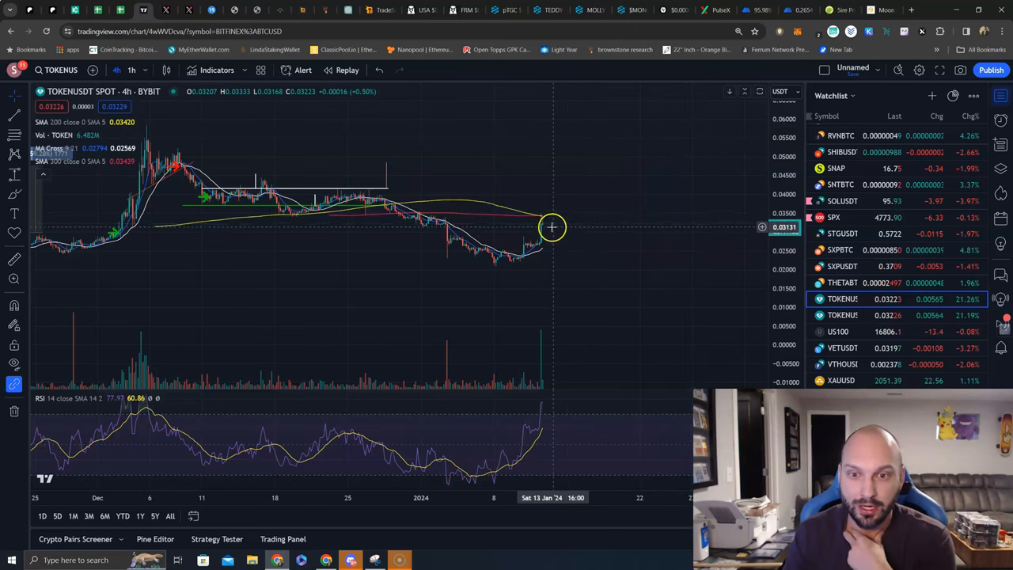
pyautogui.moveTo(542, 220)
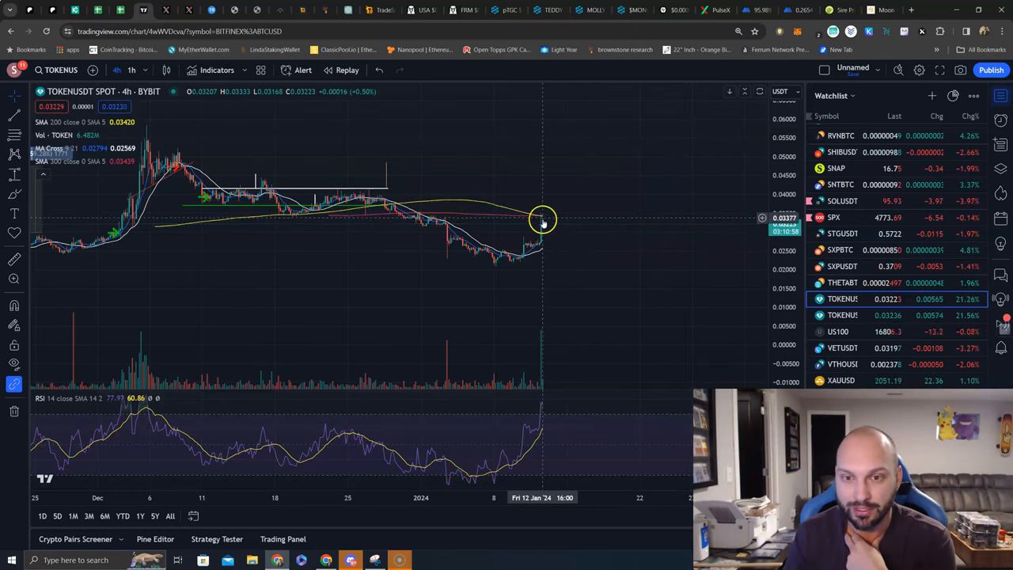
pyautogui.moveTo(580, 236)
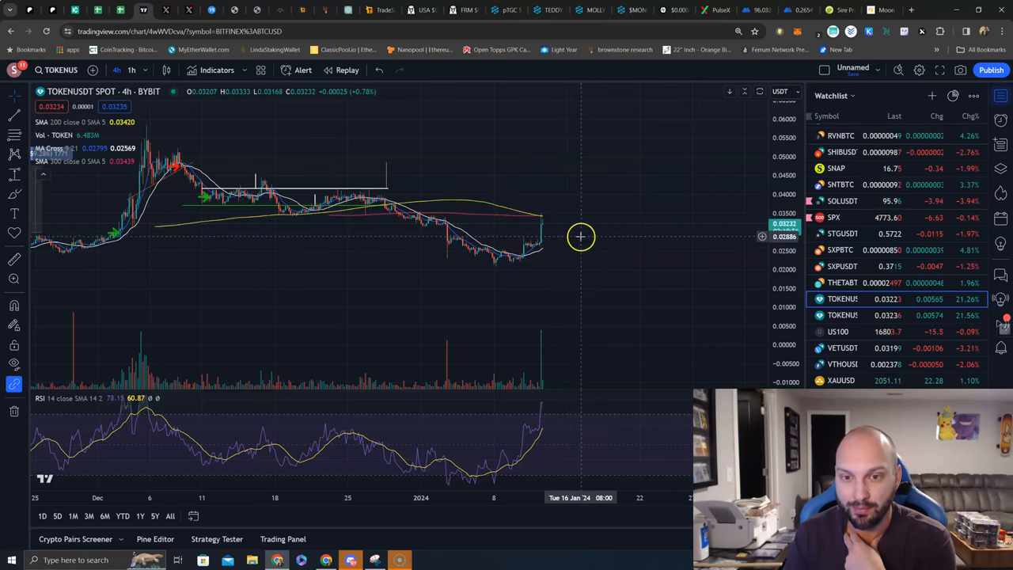
pyautogui.moveTo(586, 240)
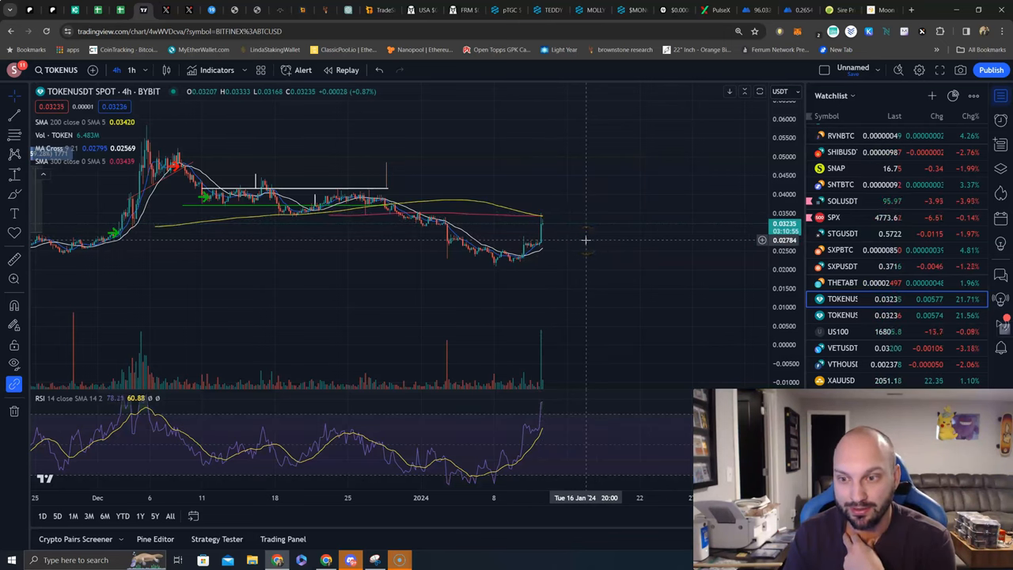
pyautogui.moveTo(594, 224)
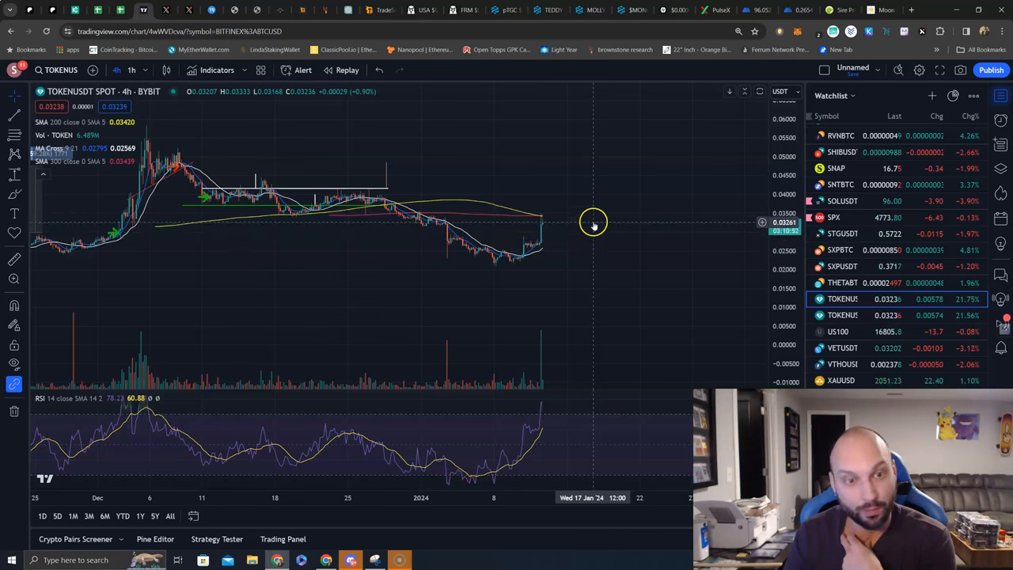
pyautogui.moveTo(594, 171)
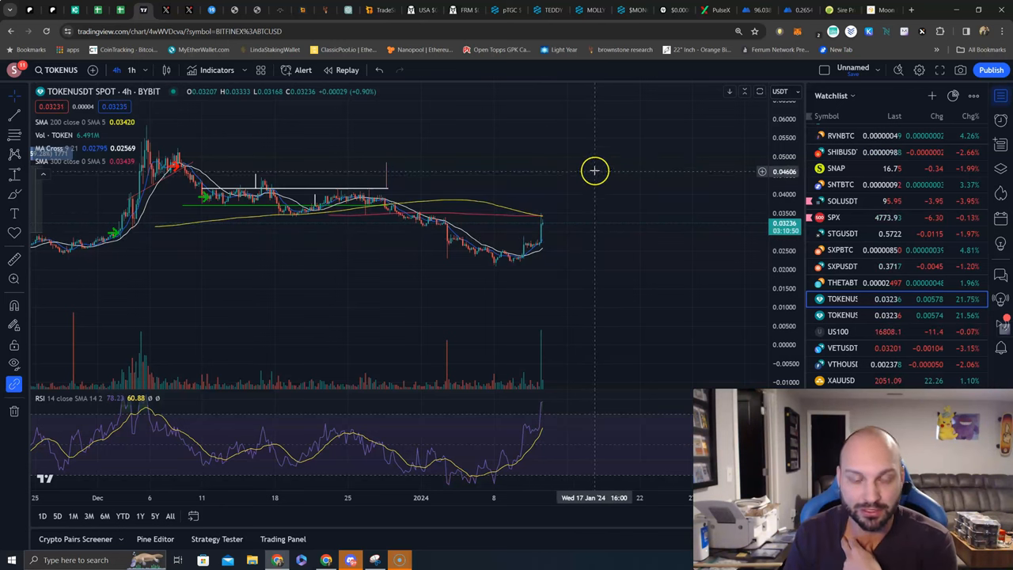
pyautogui.moveTo(601, 204)
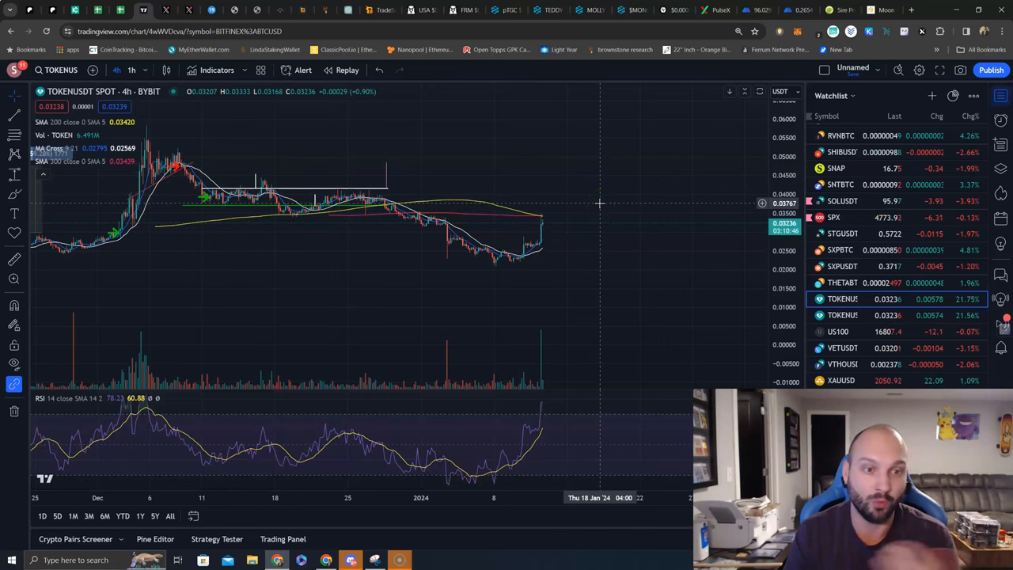
pyautogui.moveTo(572, 208)
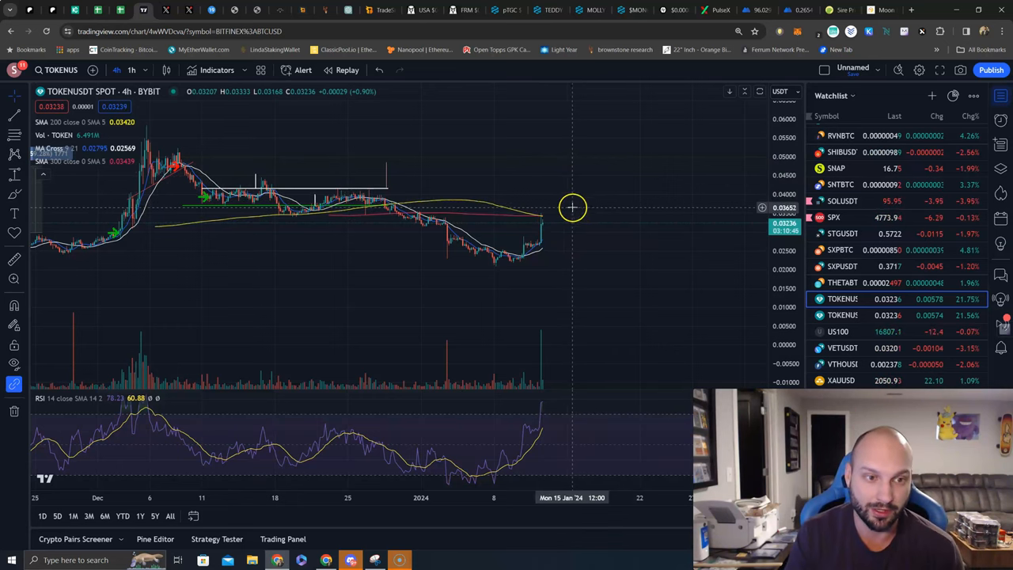
pyautogui.moveTo(586, 205)
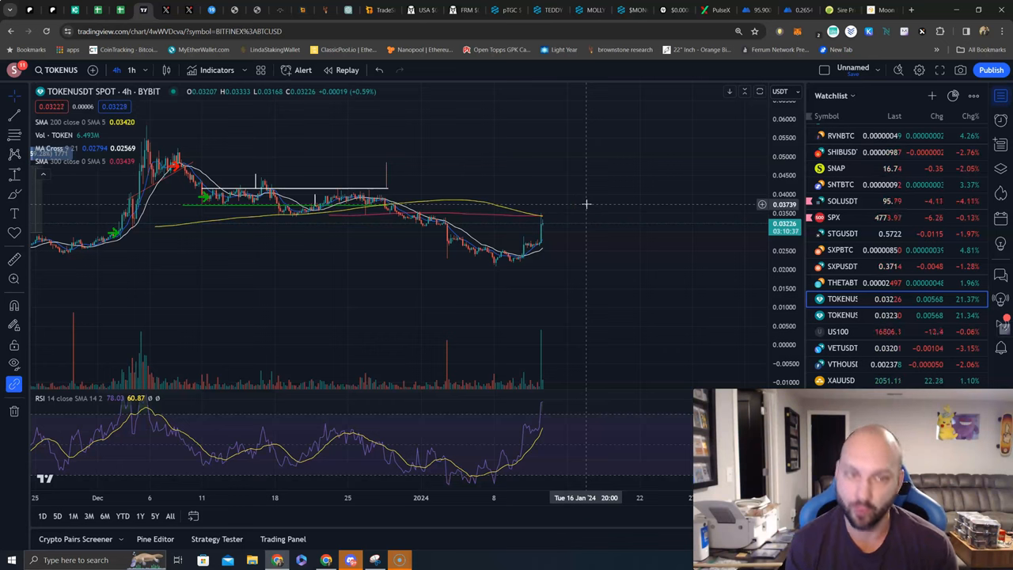
pyautogui.moveTo(524, 122)
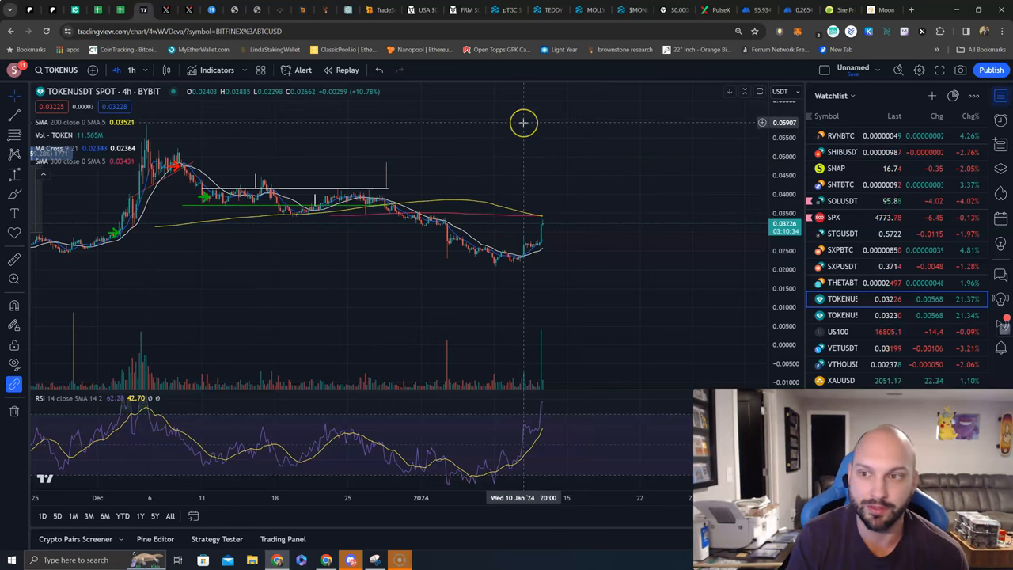